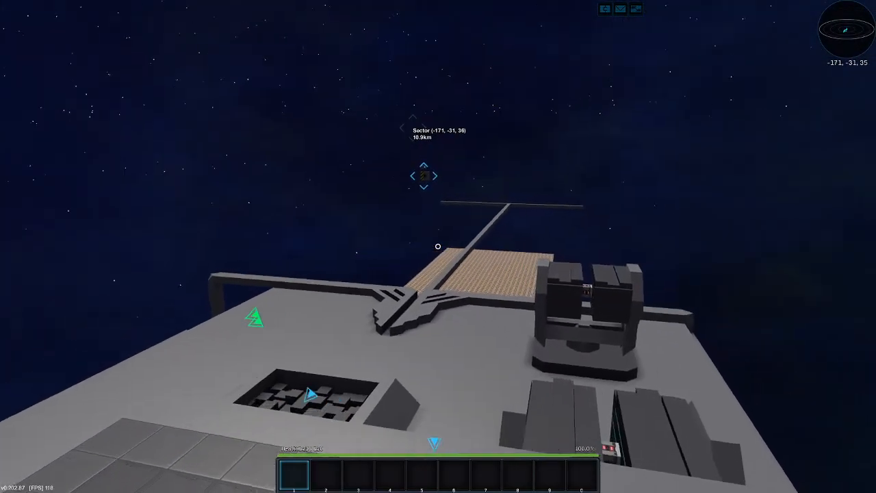
mouse_move(438, 247)
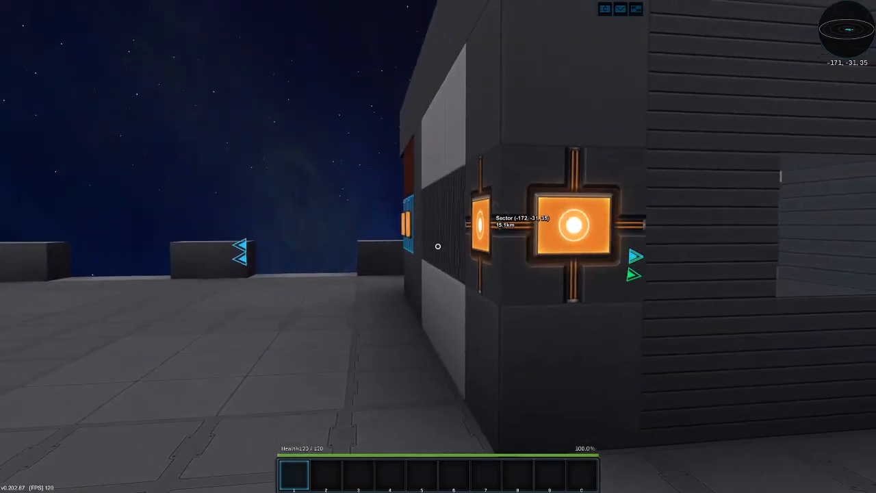
mouse_move(438, 246)
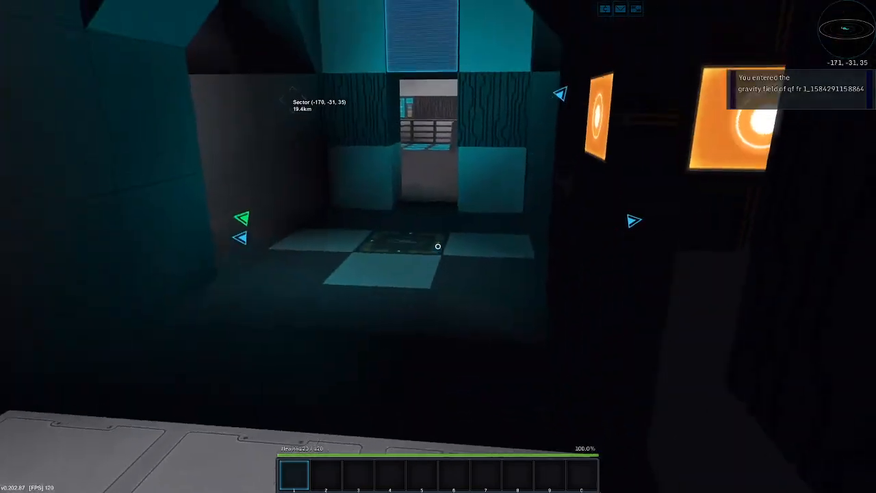
mouse_move(438, 247)
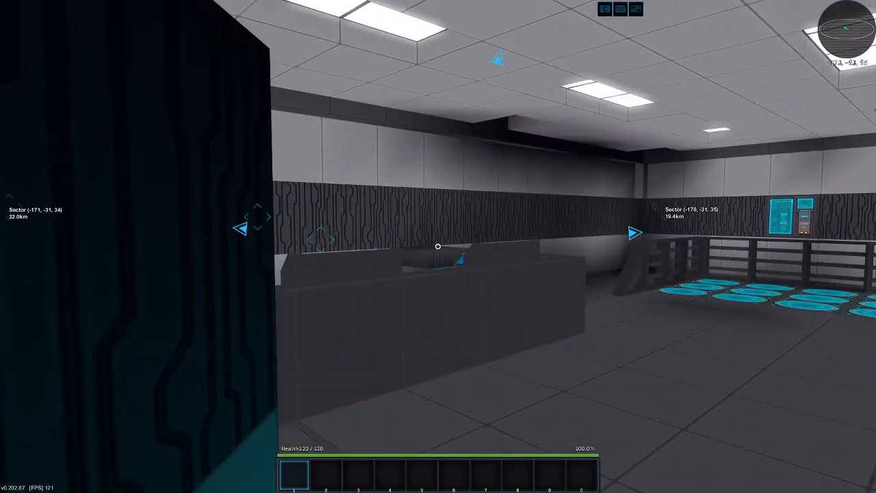
mouse_move(438, 246)
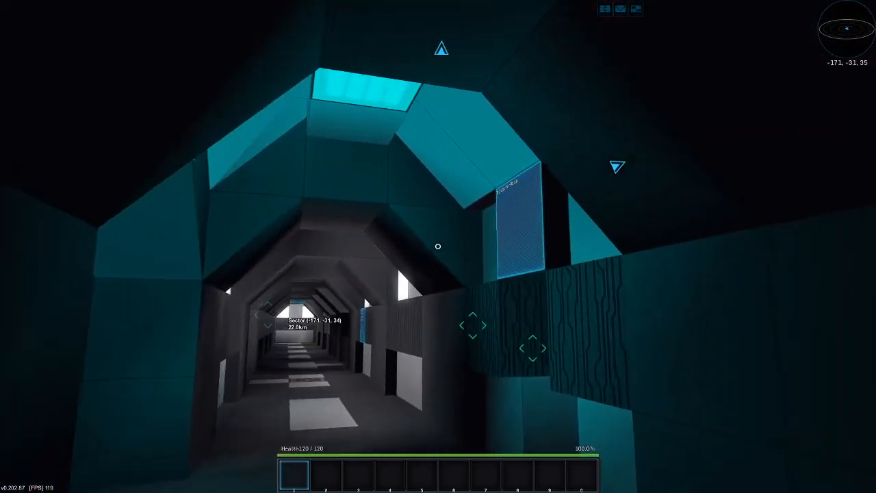
mouse_move(438, 246)
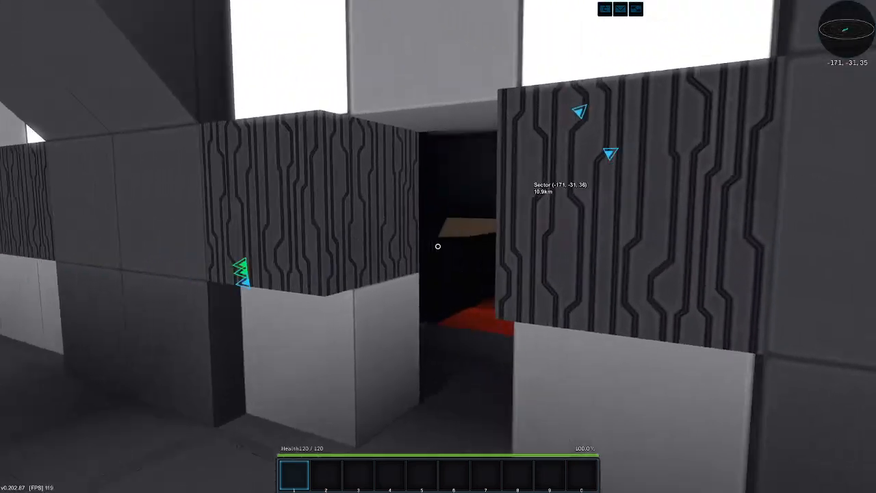
mouse_move(438, 246)
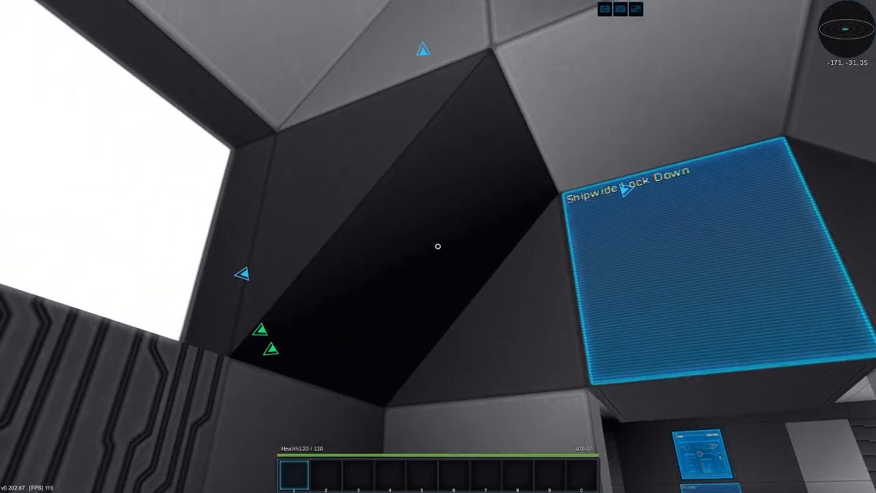
mouse_move(438, 246)
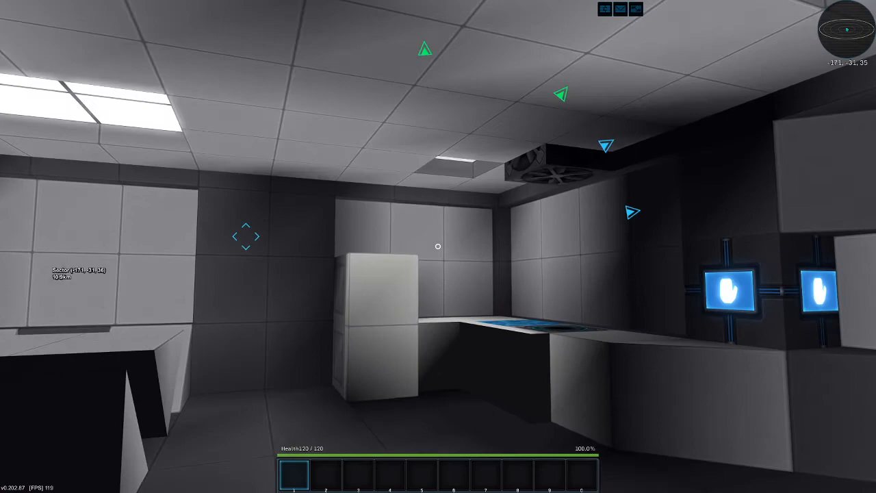
mouse_move(439, 246)
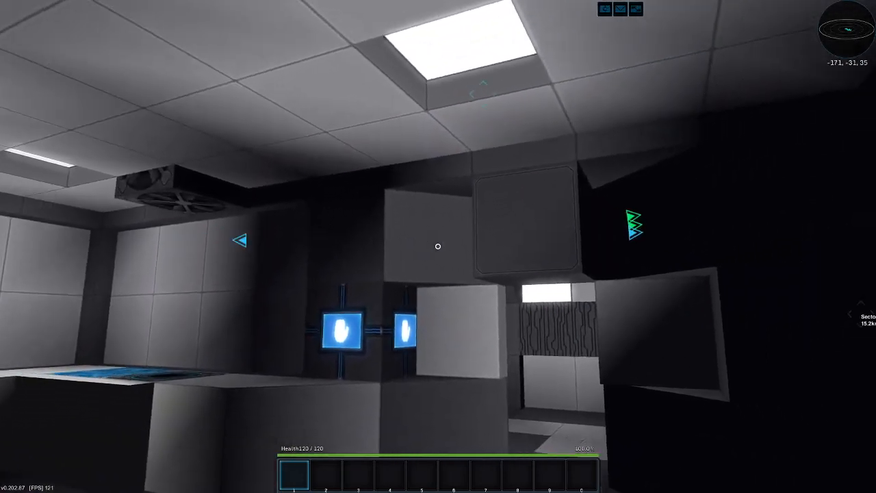
mouse_move(438, 246)
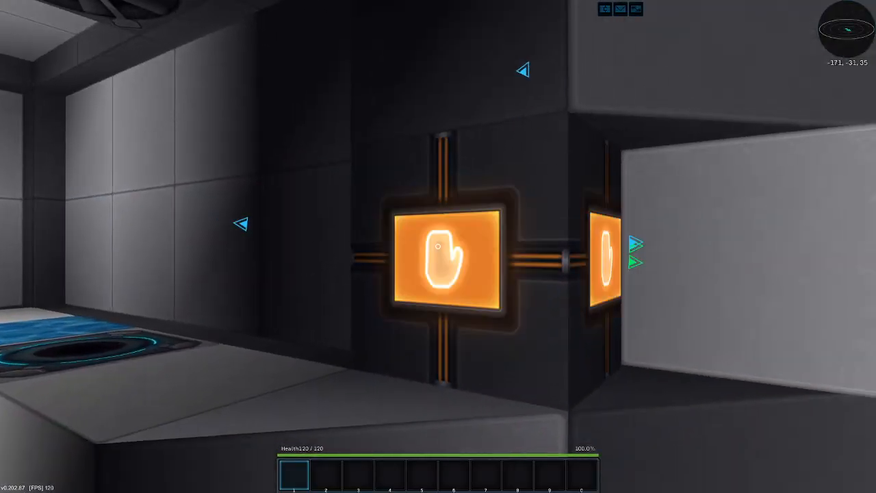
mouse_move(439, 246)
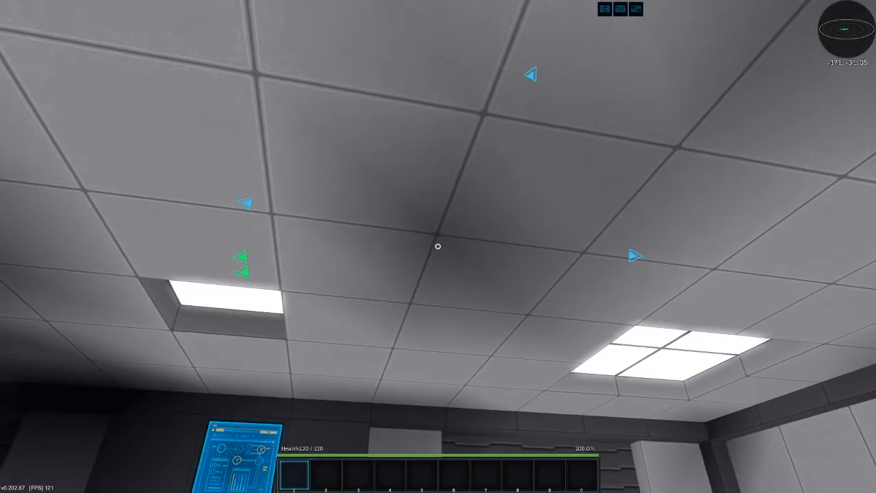
mouse_move(438, 246)
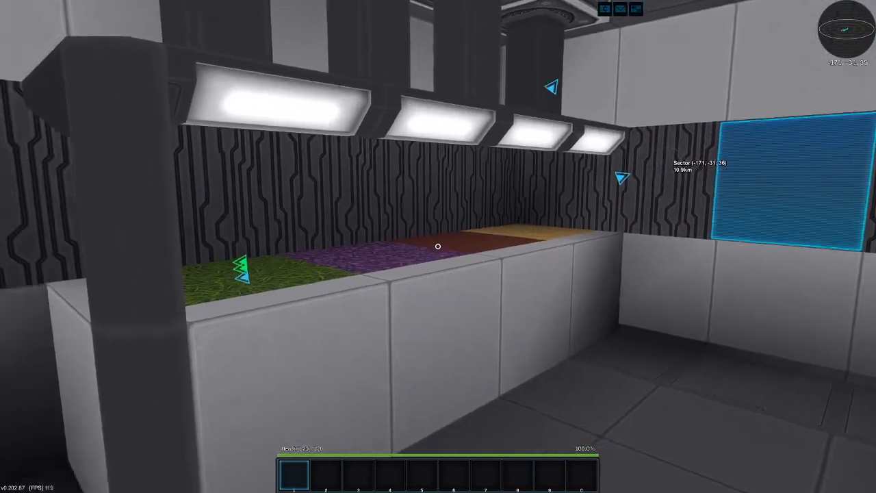
mouse_move(438, 247)
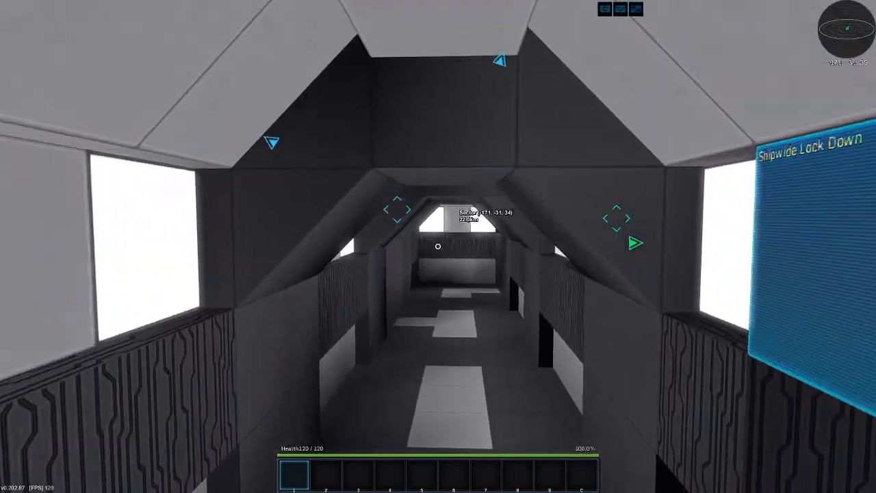
mouse_move(438, 247)
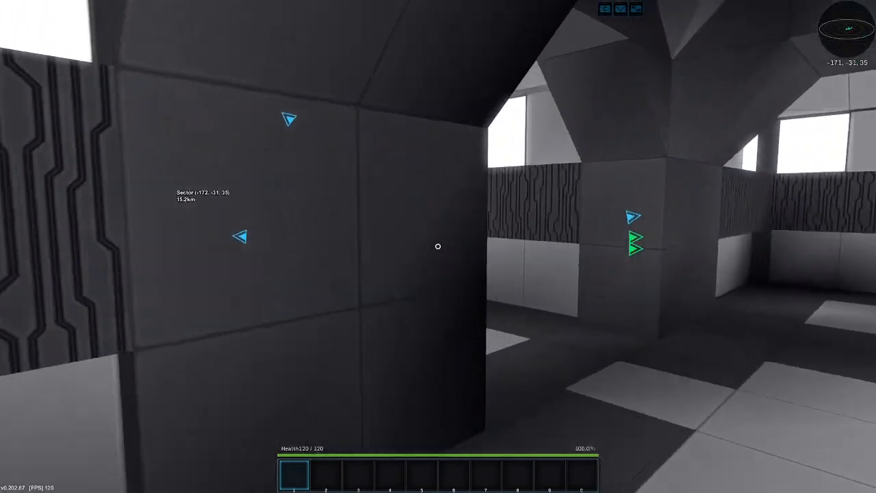
mouse_move(438, 246)
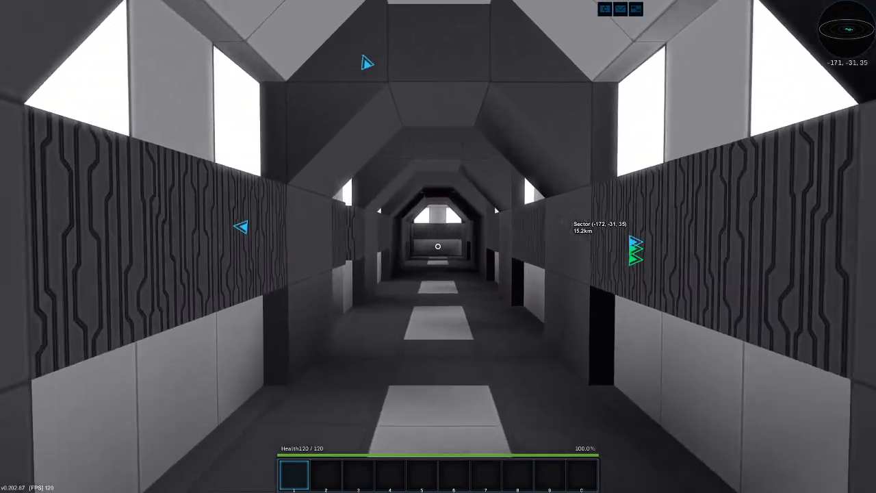
Walk down the angled corridor past the Shipwide Lock Down panel toward the teal-lit section.
key("w")
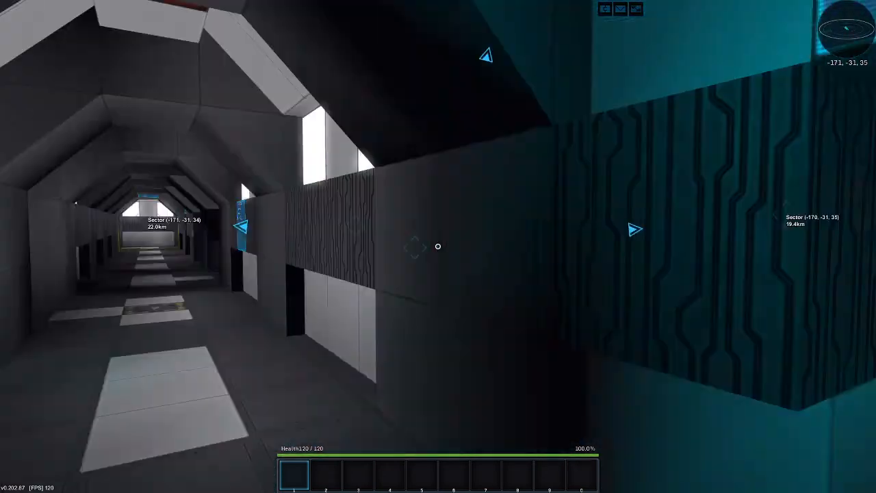
mouse_move(438, 246)
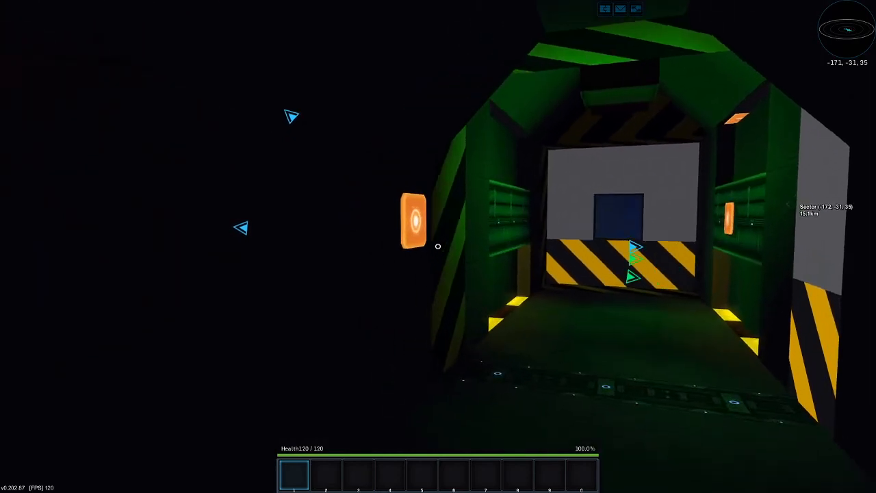
mouse_move(438, 247)
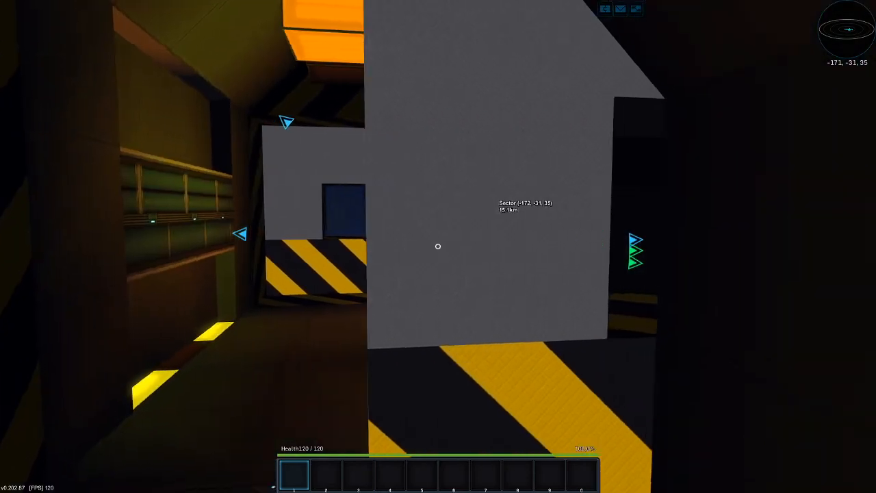
mouse_move(438, 246)
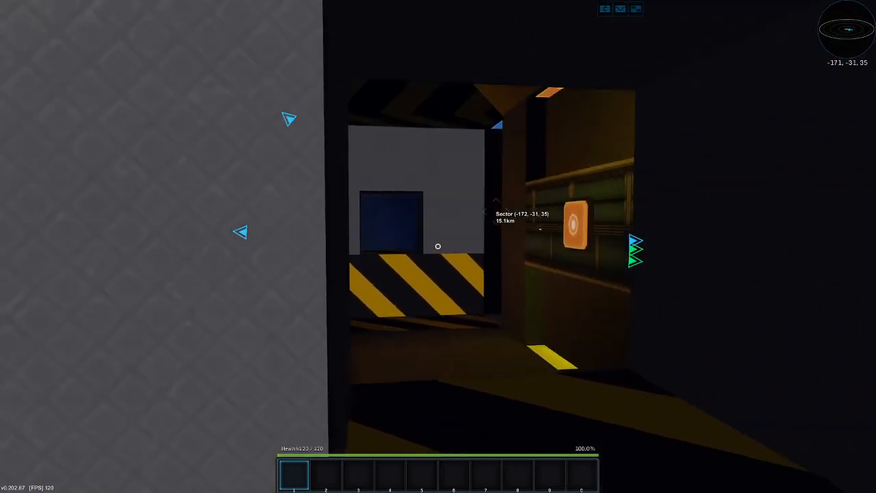
mouse_move(439, 246)
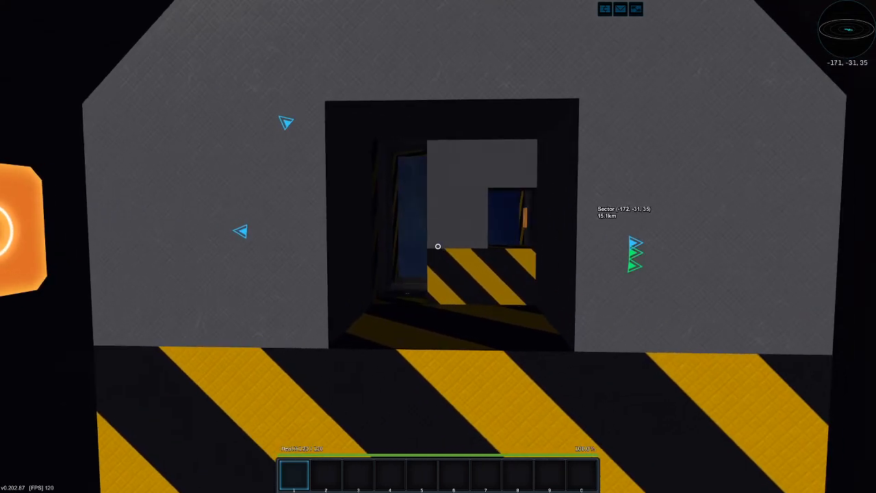
mouse_move(439, 247)
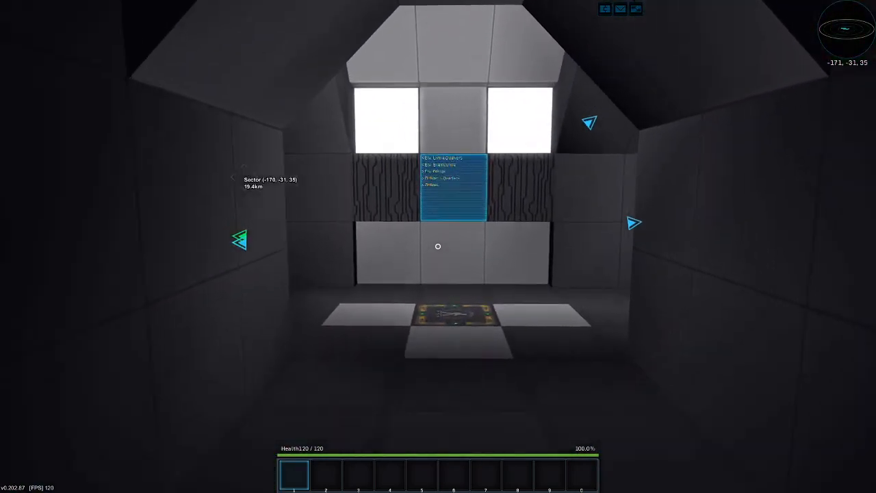
mouse_move(438, 247)
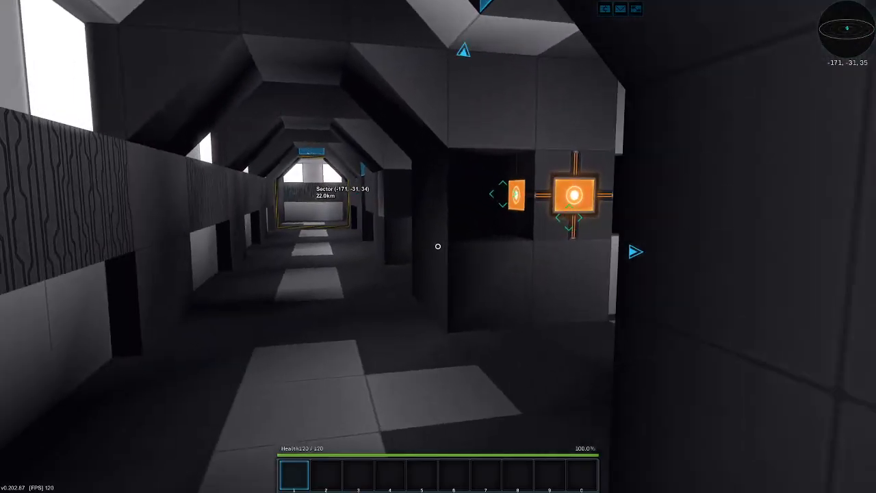
mouse_move(438, 247)
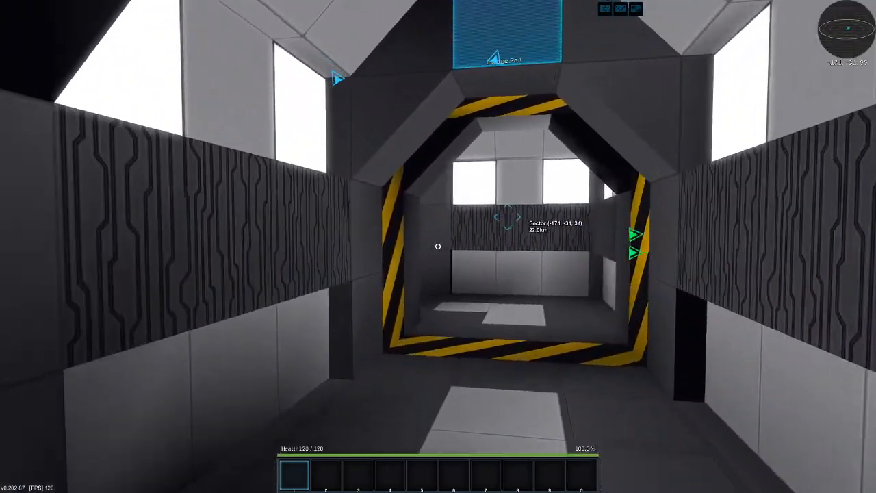
mouse_move(439, 247)
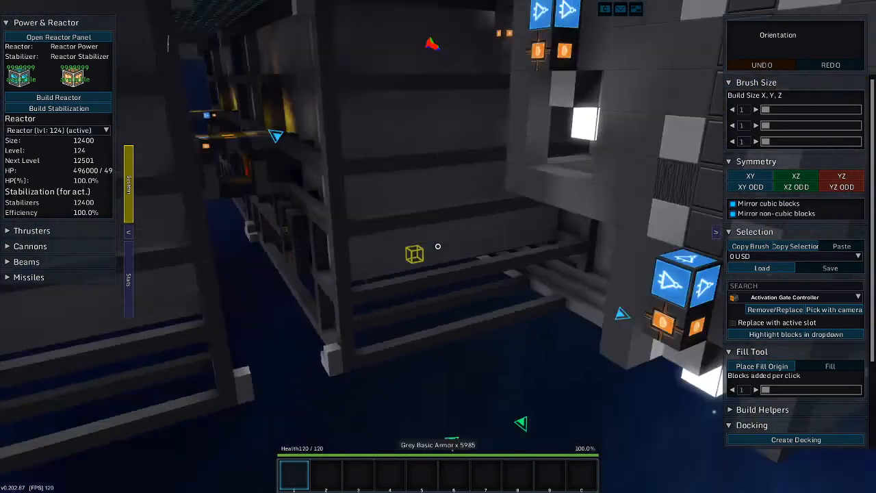
mouse_move(438, 246)
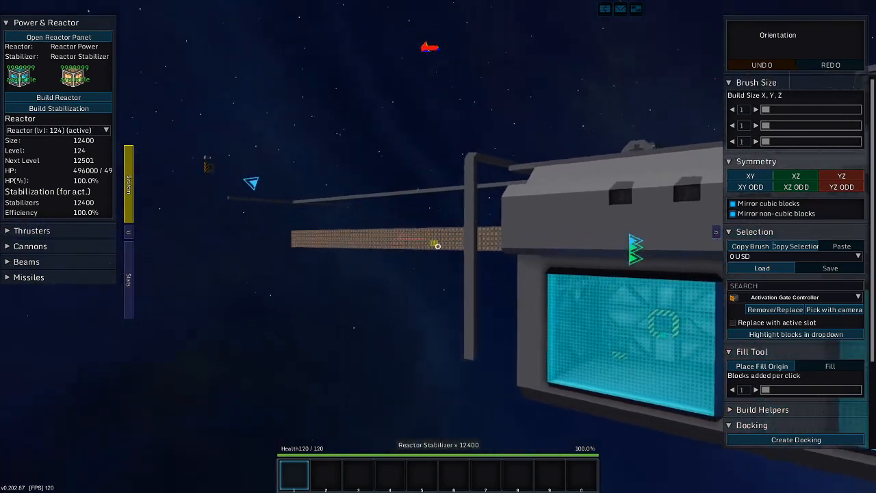
Open the creative block inventory and scroll down through the block list.
key("i")
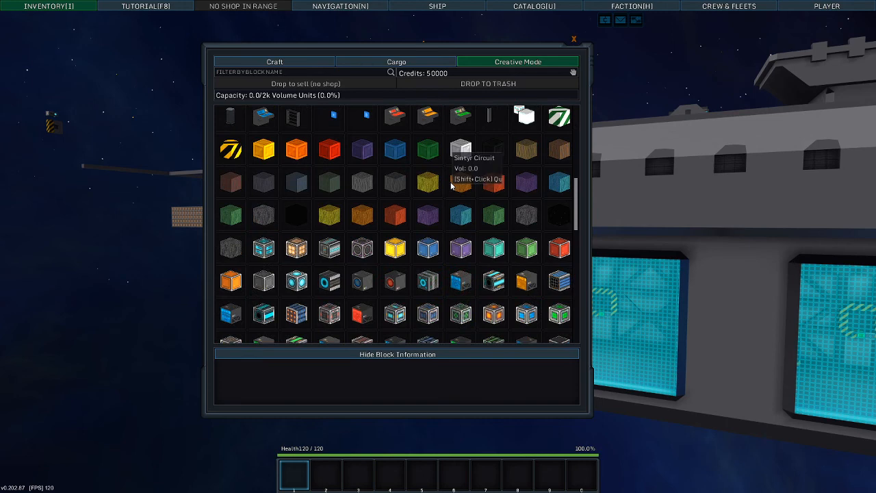
scroll("down", 3)
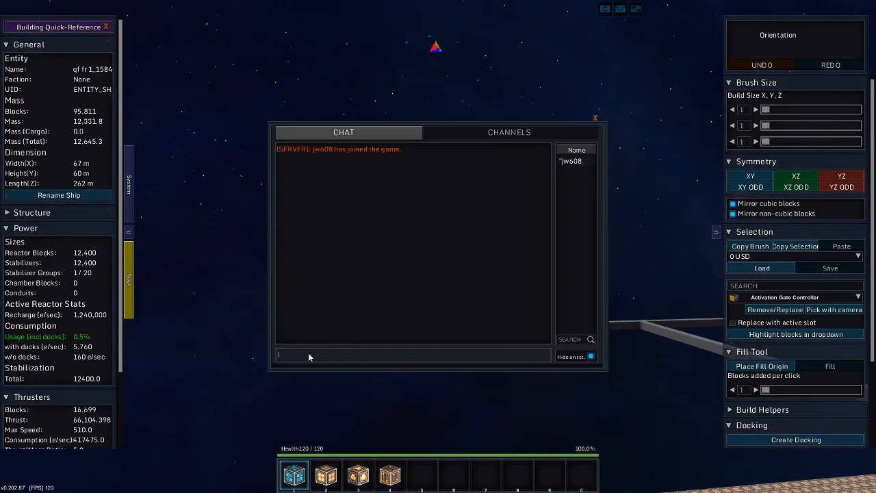
Enter /des in chat to list the matching destroy and despawn commands.
type("/des")
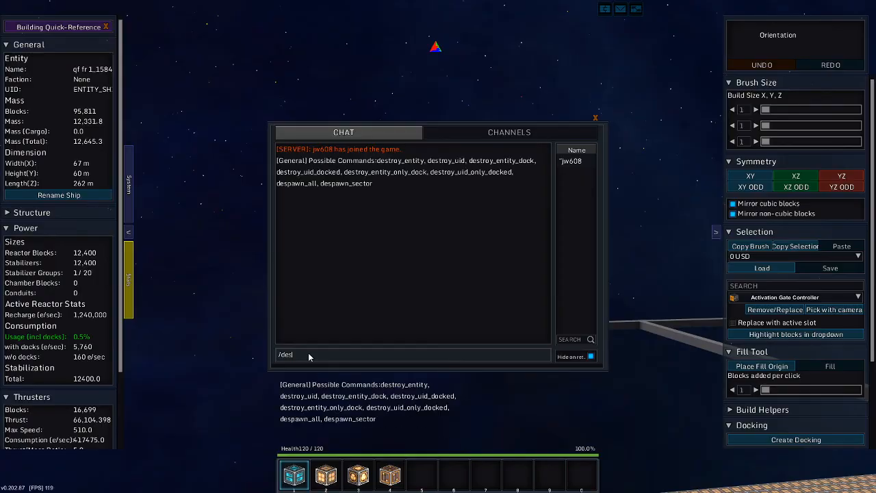
key("Return")
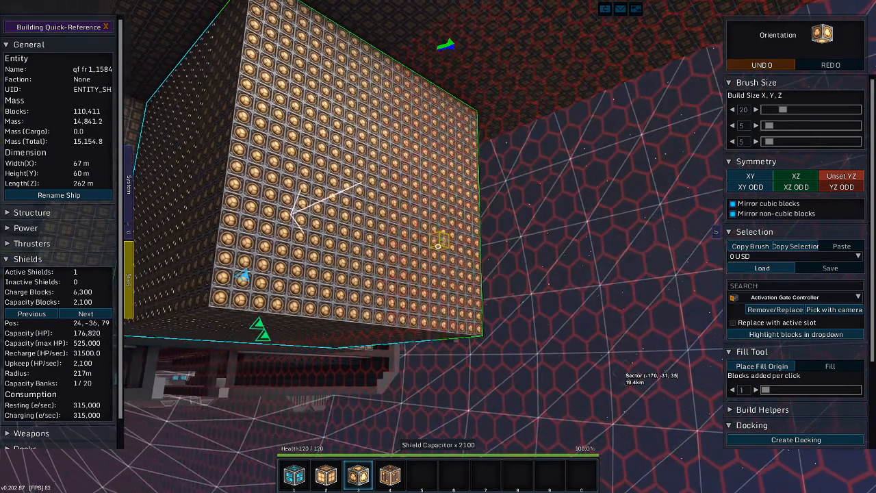
Leave build mode to check the frigate's shields, now at 100%.
key("space")
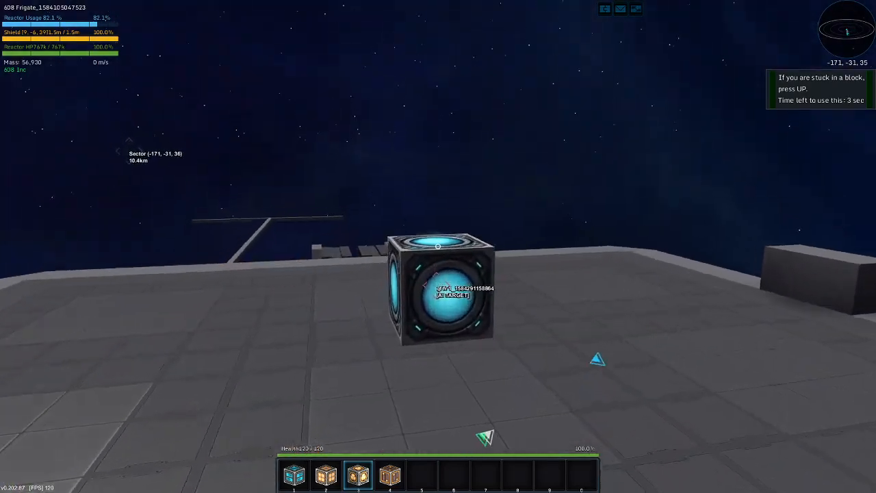
Re-enter build mode on the frigate to add more Reactor Stabilizers.
key("r")
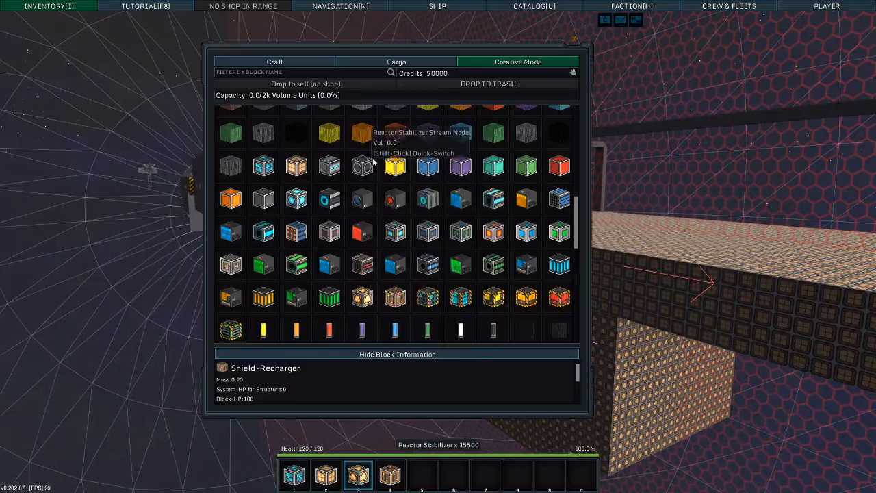
mouse_move(395, 166)
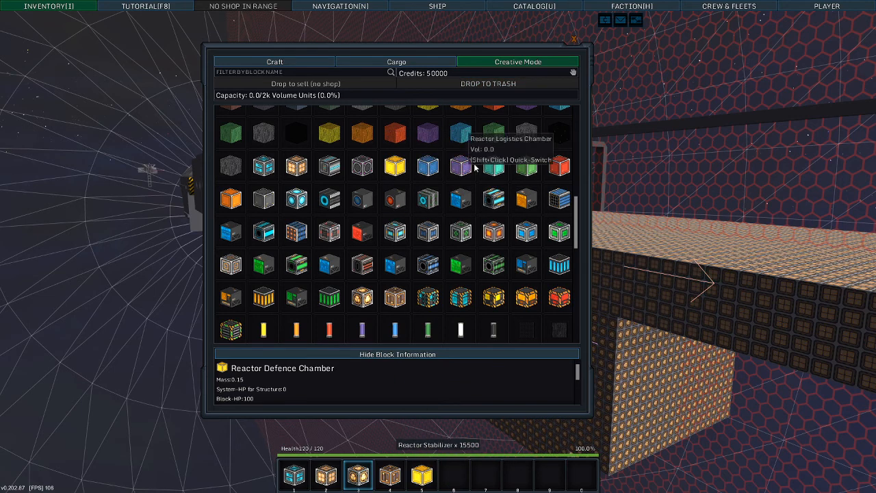
Put the Reactor Defence Chamber block onto the hotbar.
left_click(421, 474)
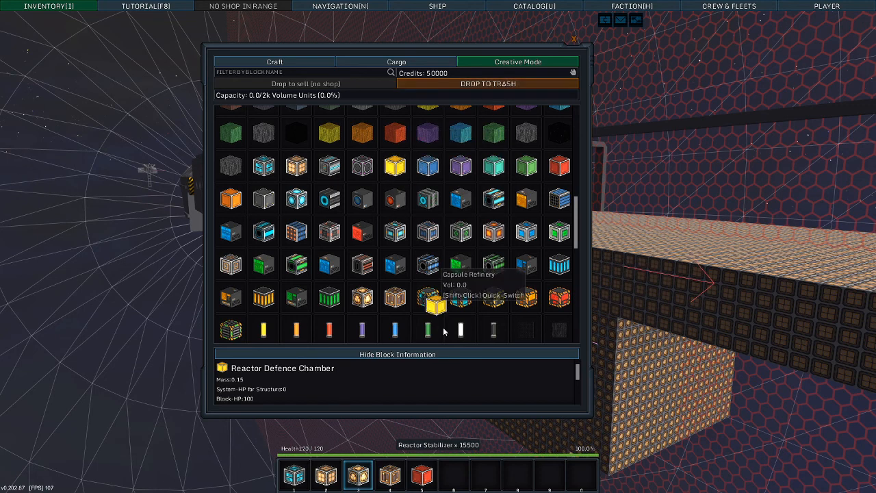
mouse_move(452, 473)
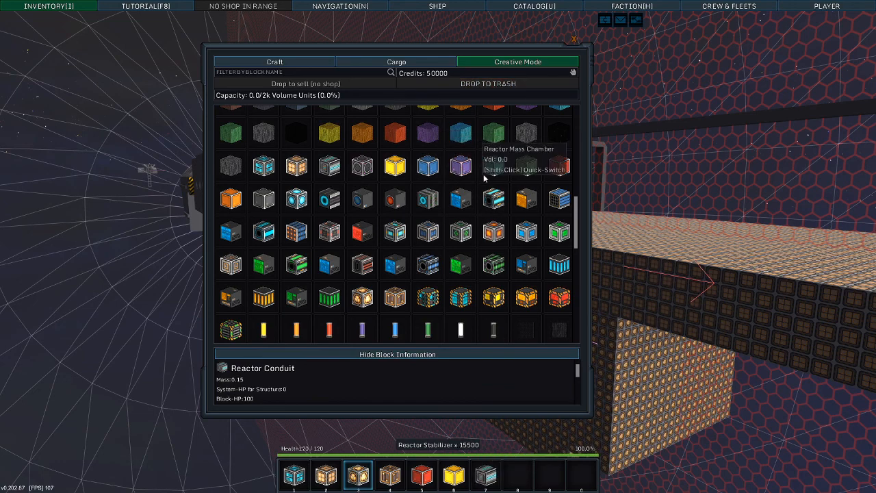
mouse_move(428, 168)
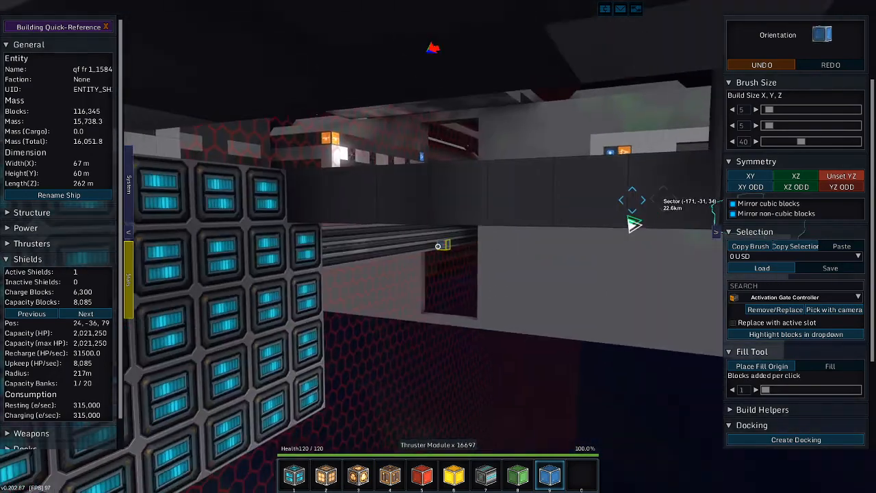
Place a 5x5x40 strip of dark grey armor inside the hull beside the thrusters.
left_click(439, 246)
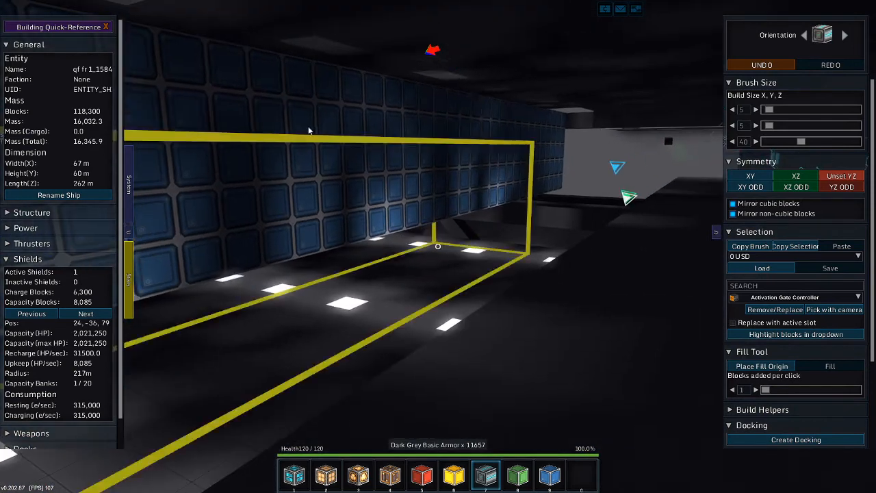
left_click(761, 65)
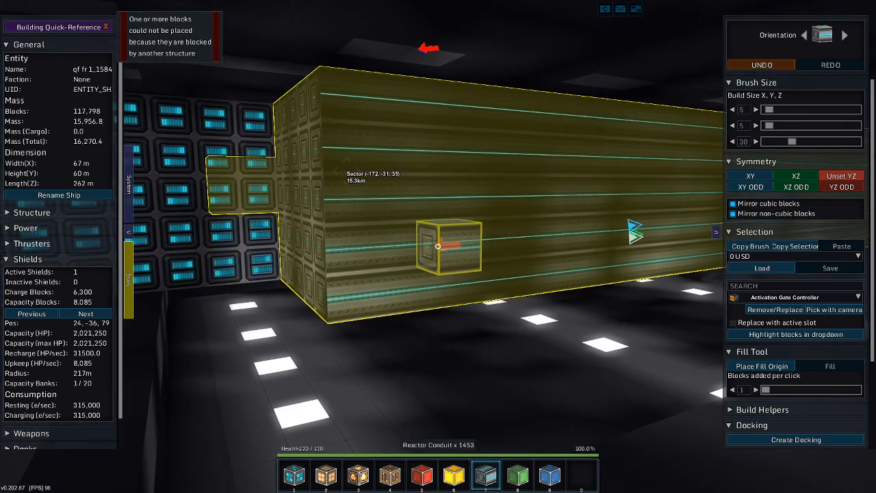
Lay a depth-30 Reactor Conduit strip along the interior corridor.
left_click(760, 65)
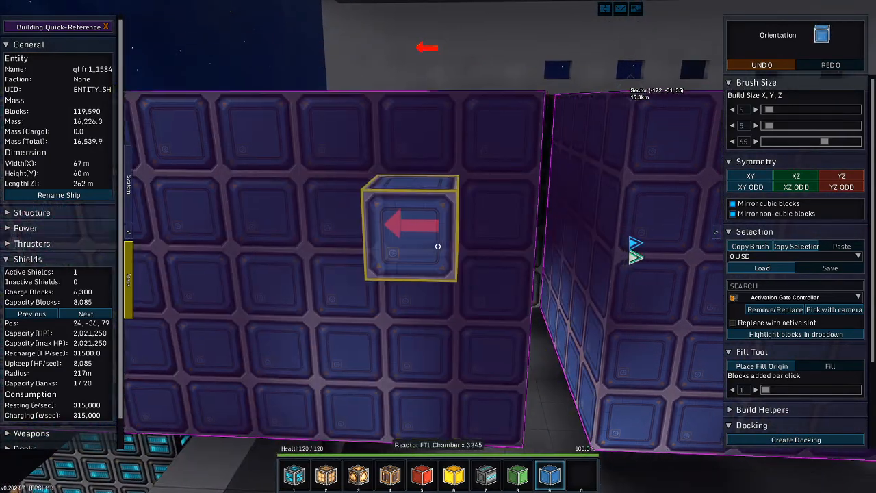
Add more Reactor FTL Chamber blocks at build depth 65.
left_click(761, 65)
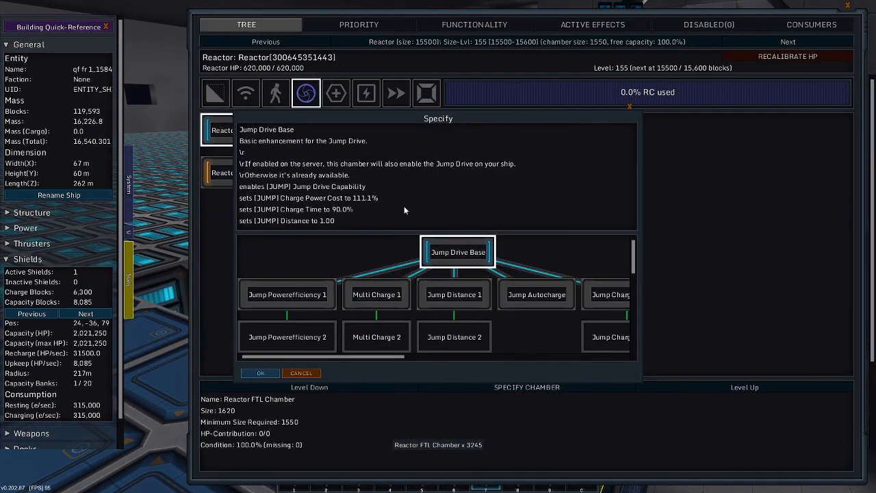
Confirm Jump Drive Base for the chamber and browse the next FTL chamber's upgrade options.
left_click(259, 372)
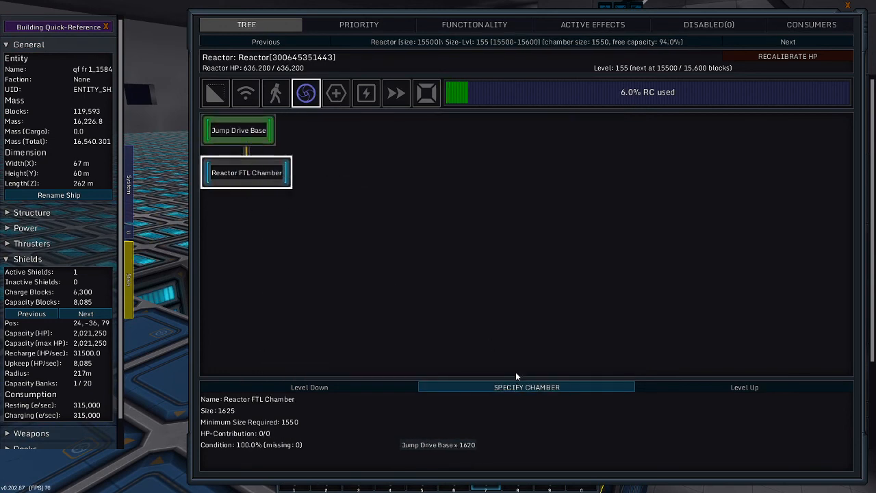
left_click(527, 387)
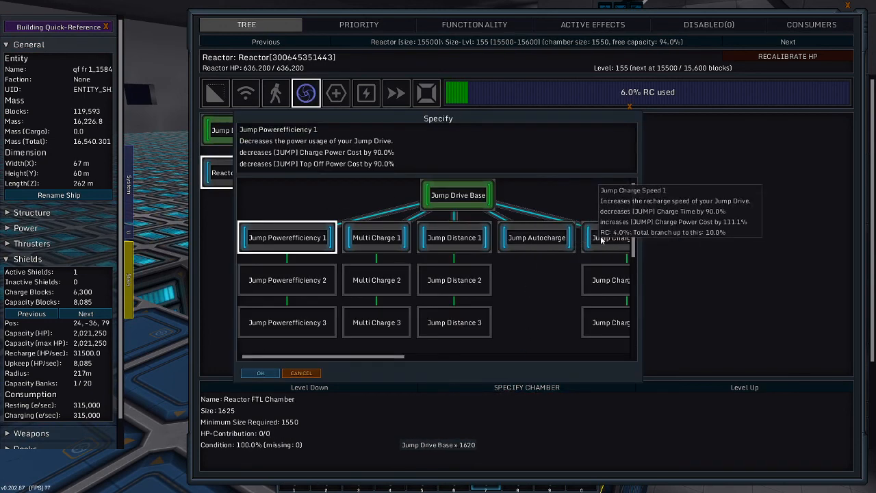
scroll("right", 3)
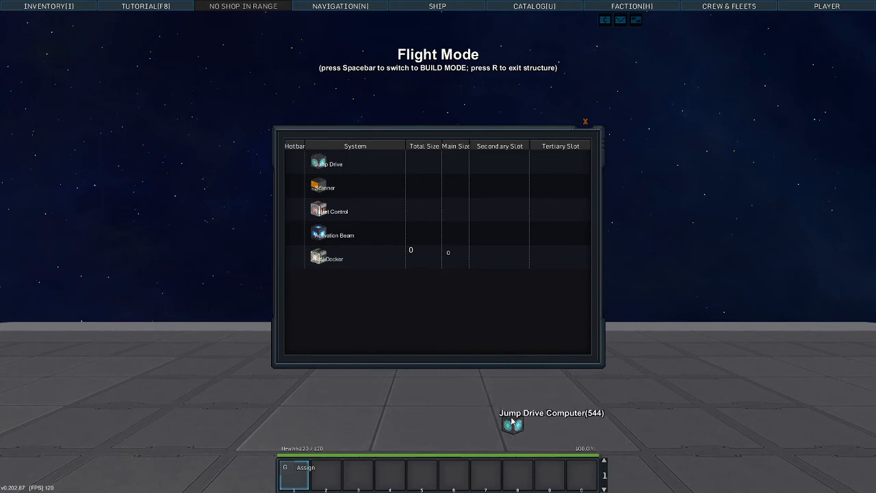
Assign the Jump Drive Computer to a hotbar slot.
left_click(585, 121)
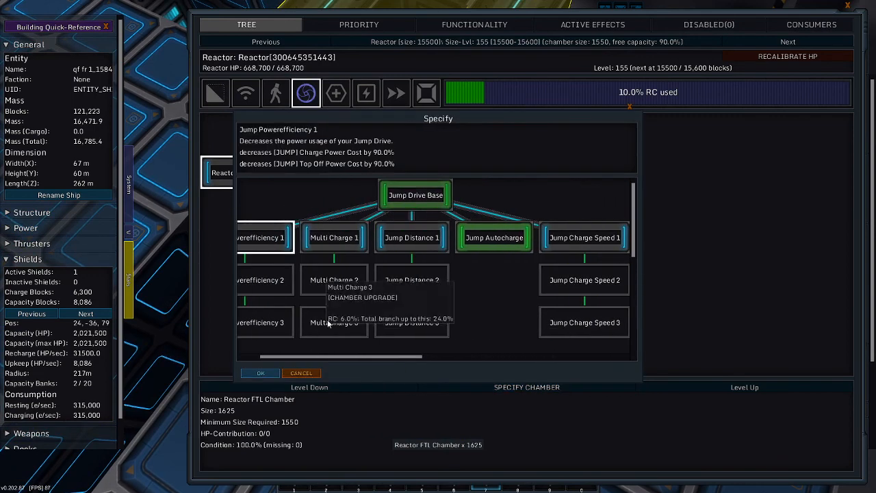
Pick the next jump upgrade beside Jump Autocharge for the unspecified jump chamber.
left_click(260, 373)
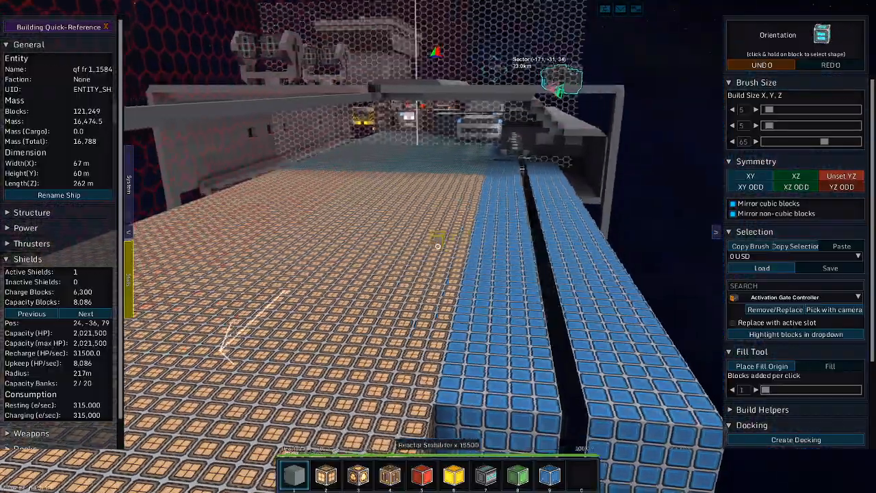
mouse_move(438, 247)
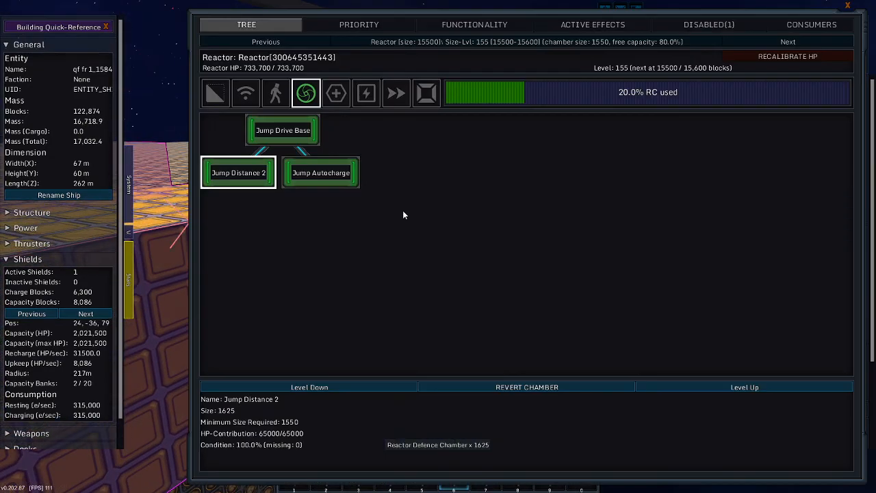
mouse_move(335, 93)
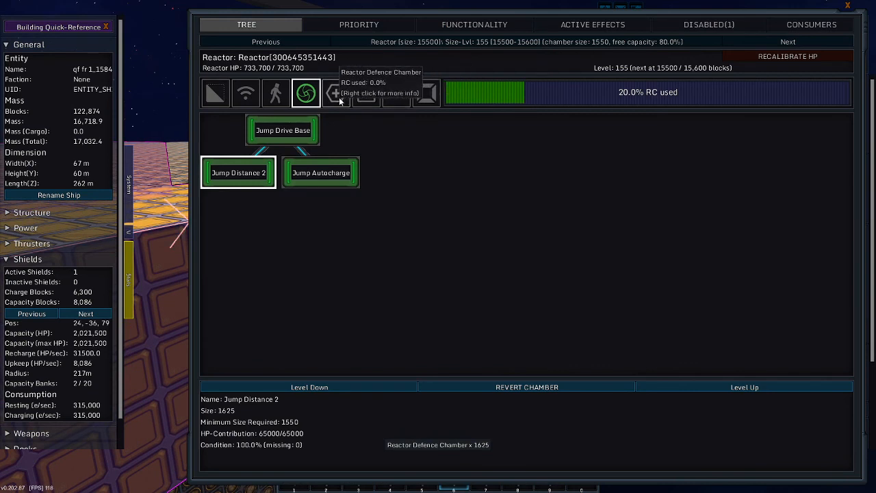
Open the Defence chamber category and scroll through its full armor upgrade tree.
left_click(336, 93)
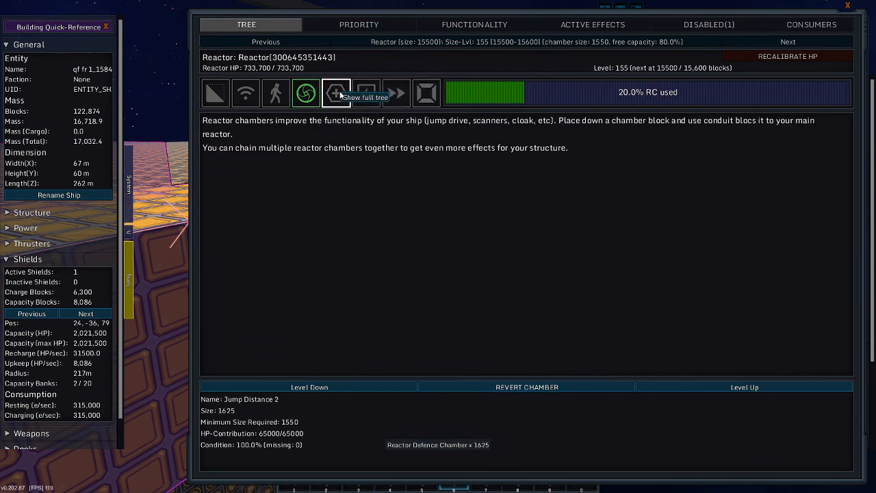
left_click(336, 92)
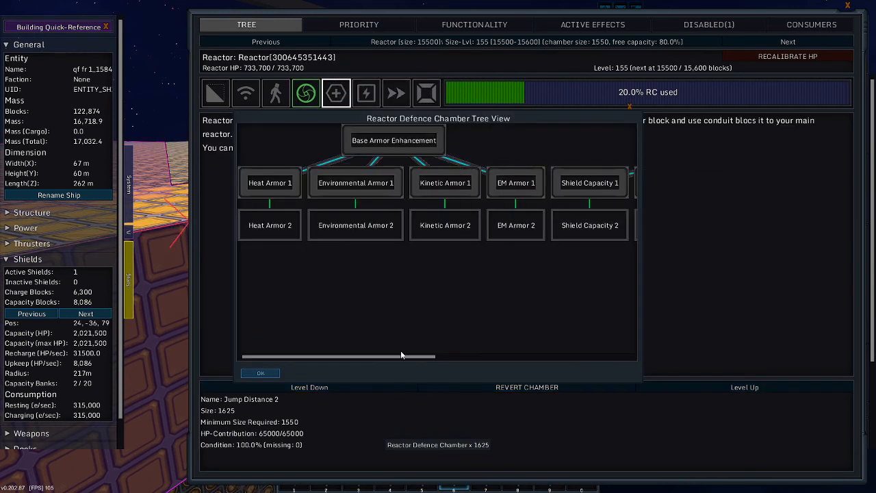
left_click_drag(400, 356, 608, 356)
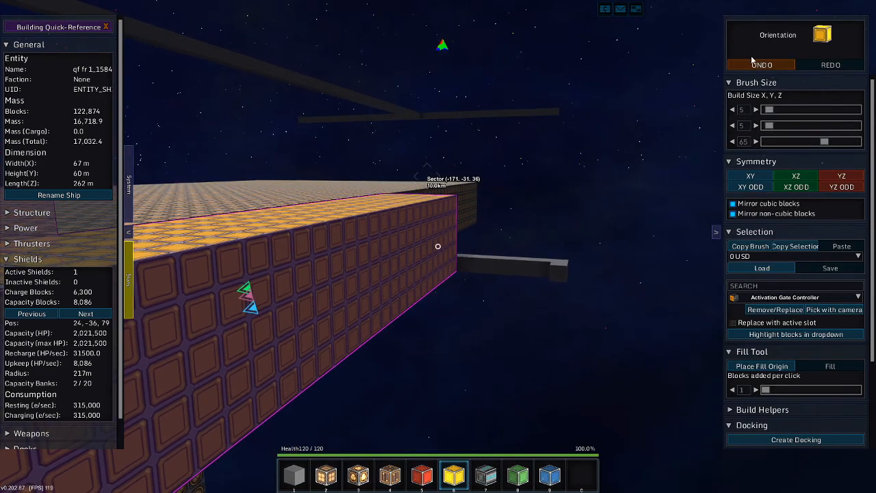
Reopen the reactor chamber overview and specify the Mobility chamber as Top Speed 1.
left_click(761, 64)
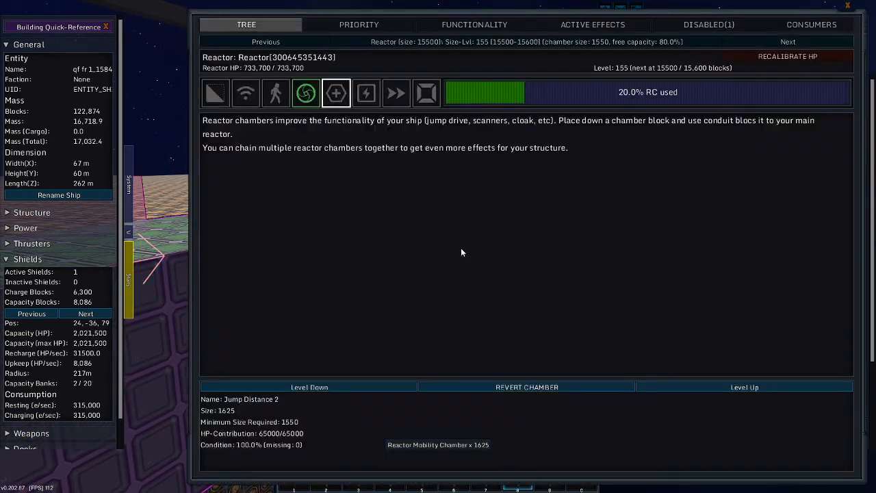
mouse_move(396, 92)
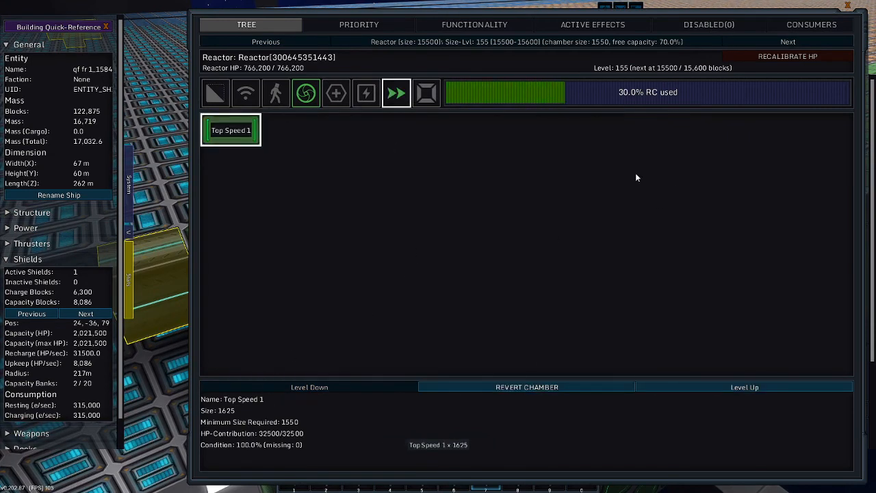
left_click(744, 387)
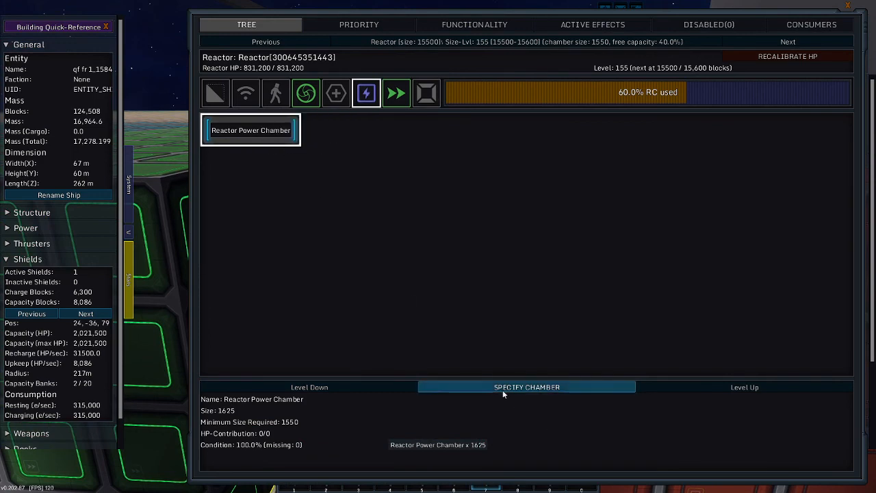
Browse Reactor Base Enhancement for the power chamber, then cancel without specifying.
left_click(527, 387)
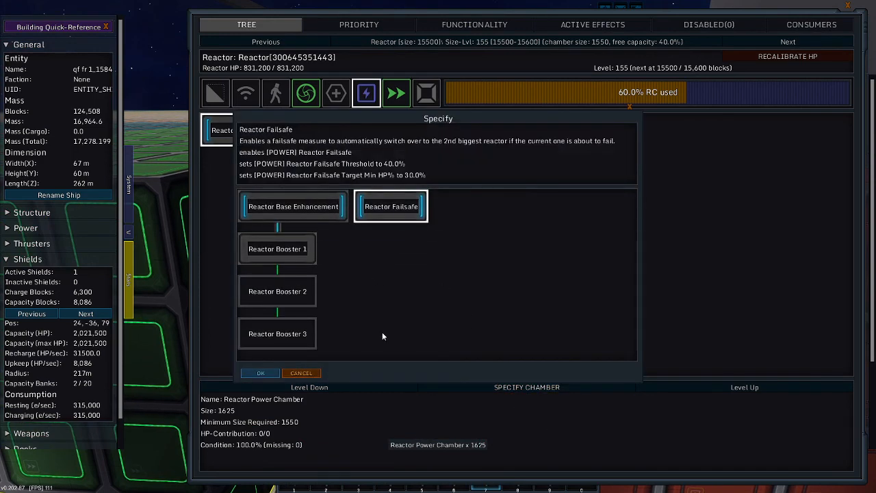
left_click(293, 206)
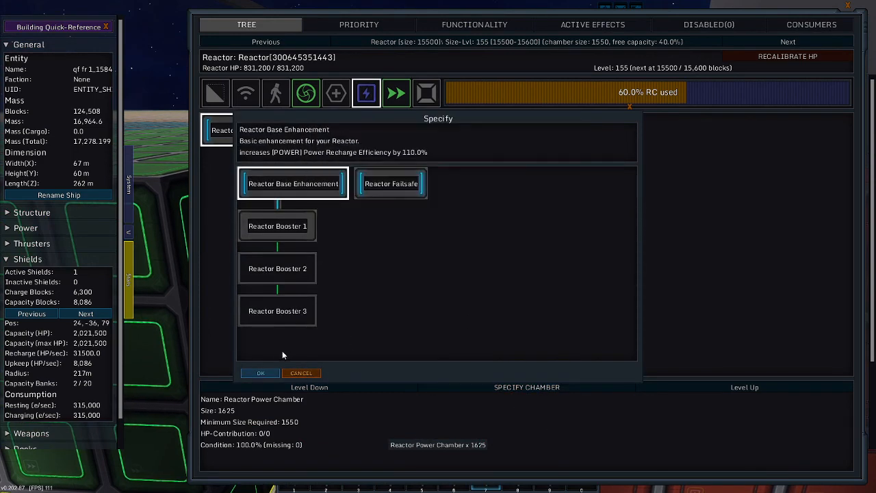
left_click(259, 373)
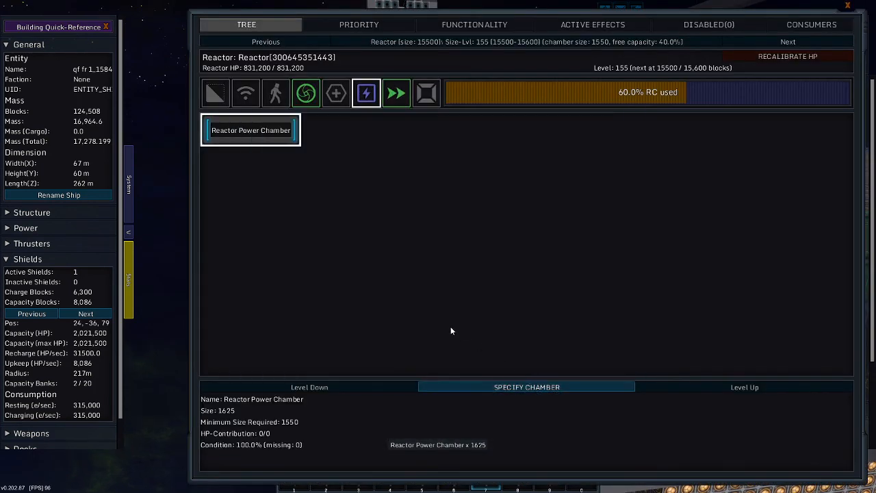
left_click(527, 387)
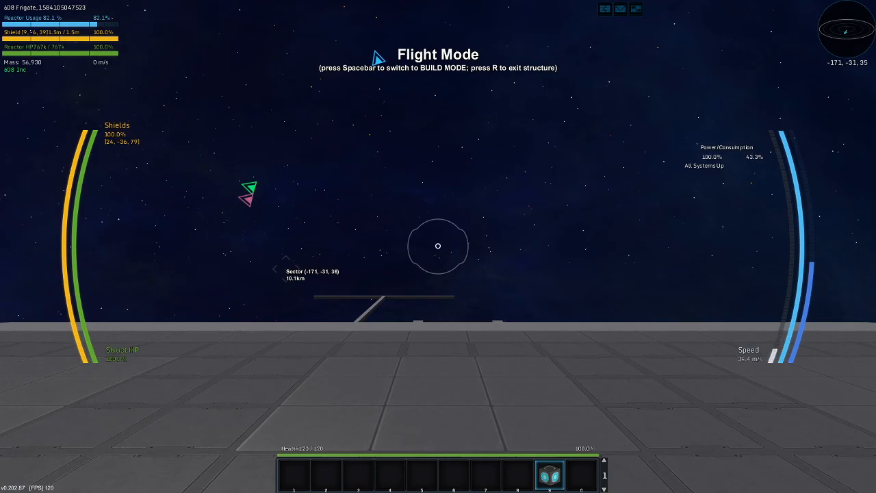
Return from flight mode to build mode with Spacebar.
key("space")
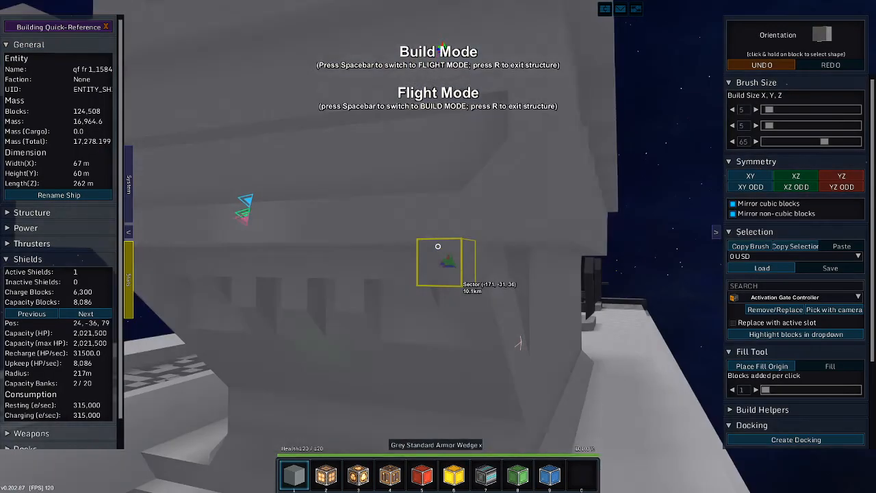